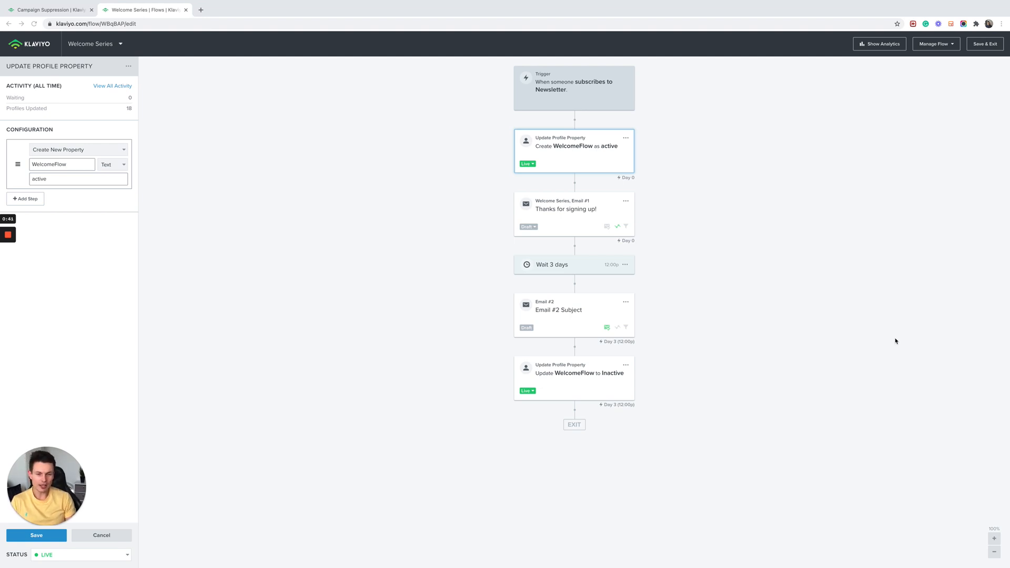
mouse_move(467, 322)
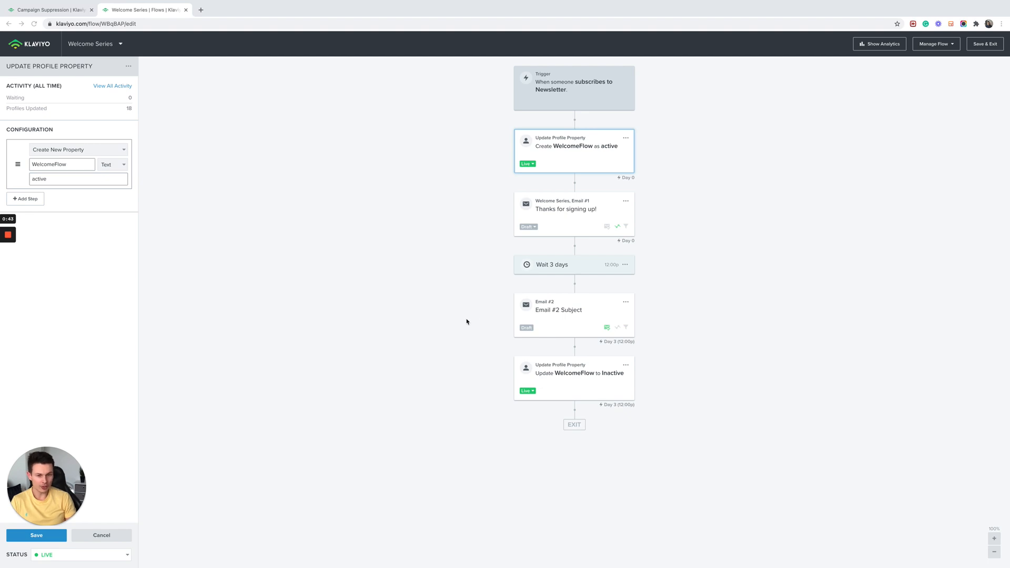
mouse_move(437, 352)
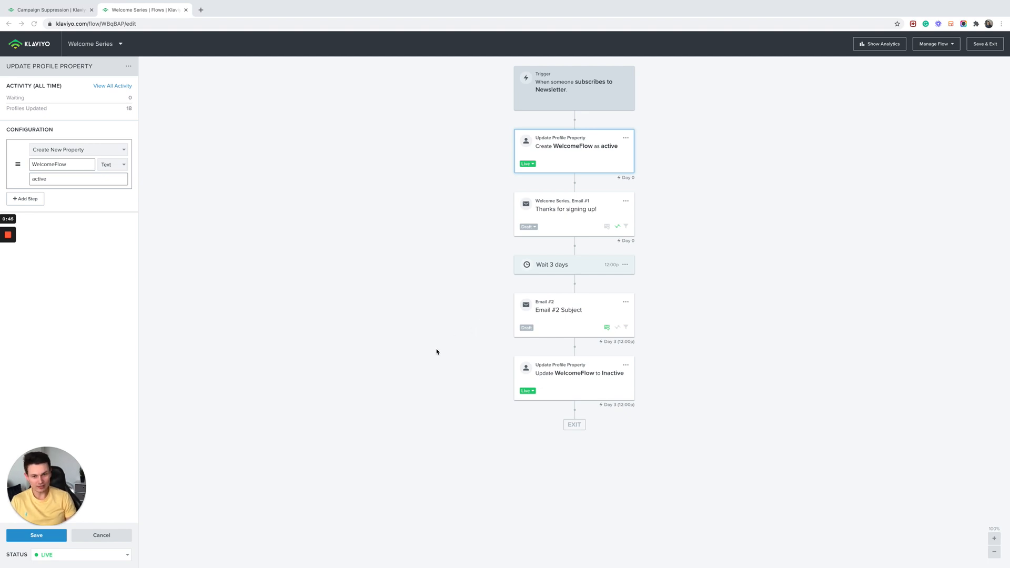
mouse_move(413, 353)
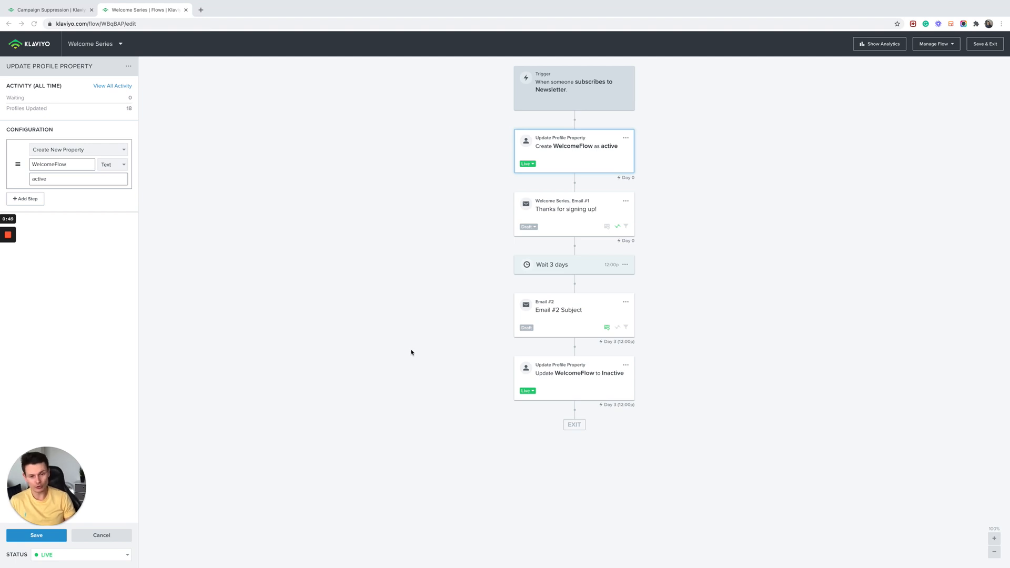
mouse_move(370, 352)
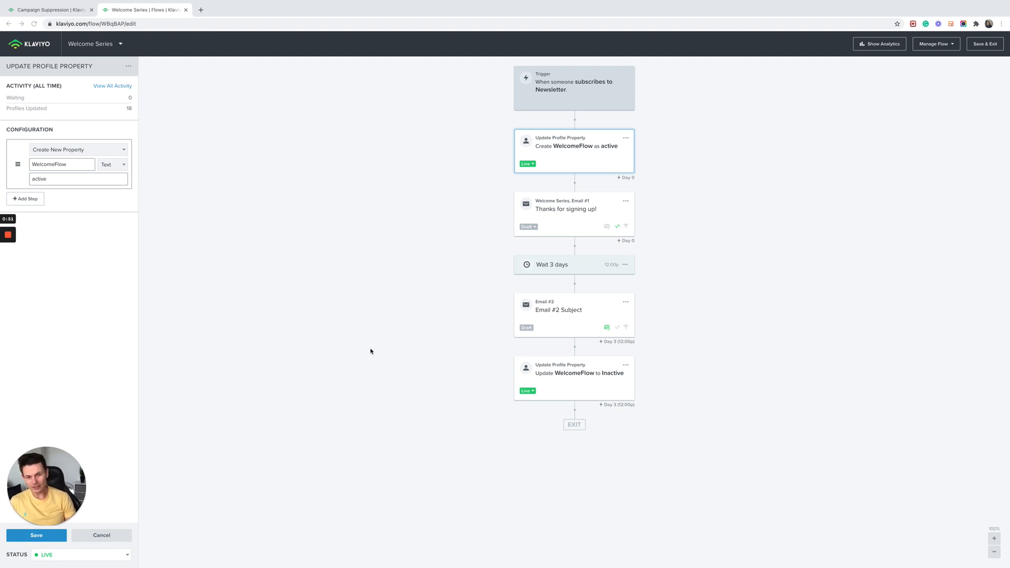
mouse_move(615, 86)
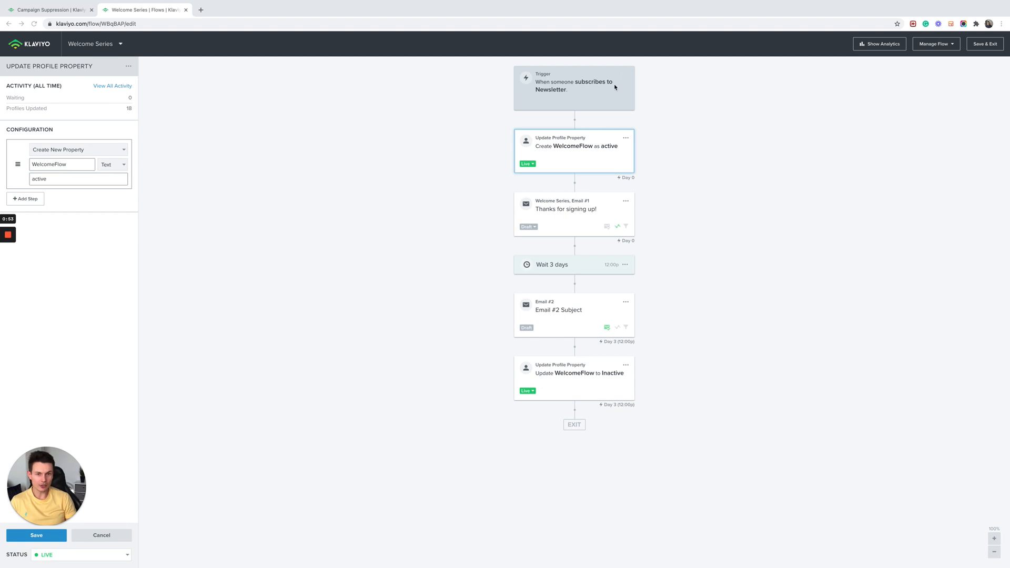
mouse_move(586, 91)
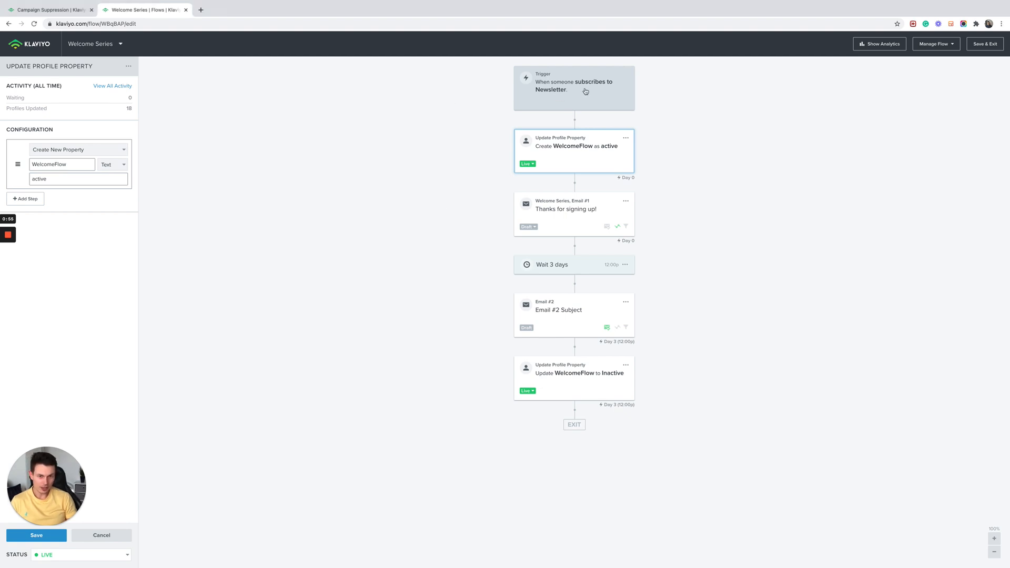
- Open the Welcome Series trigger to see it fires on subscribing to the Newsletter list
left_click(574, 88)
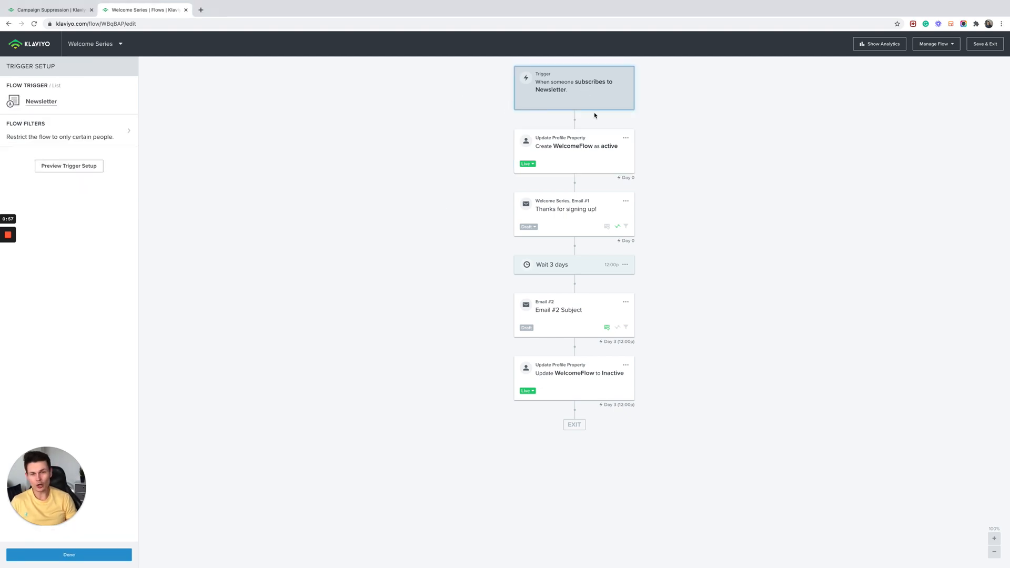
mouse_move(416, 143)
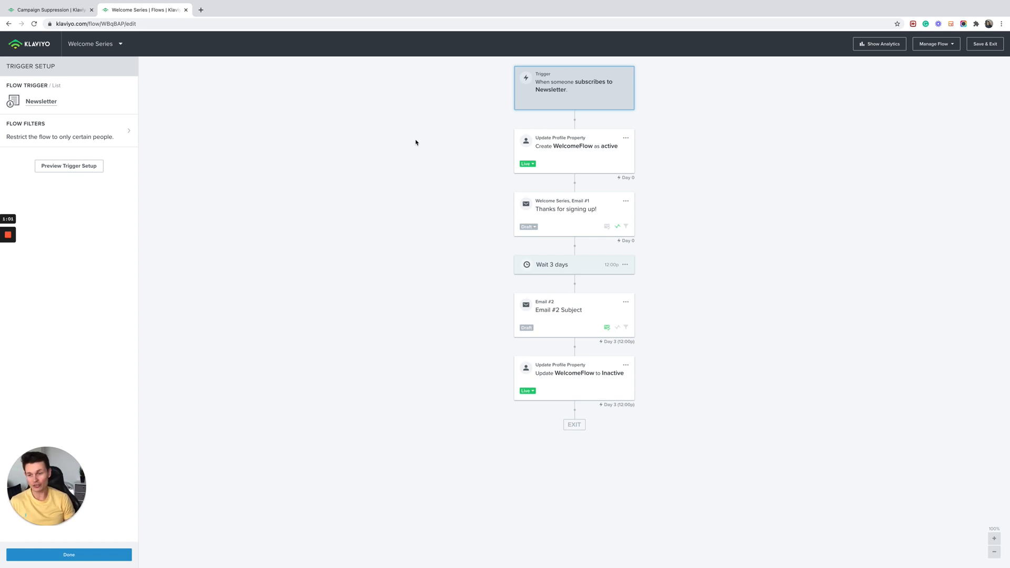
mouse_move(520, 135)
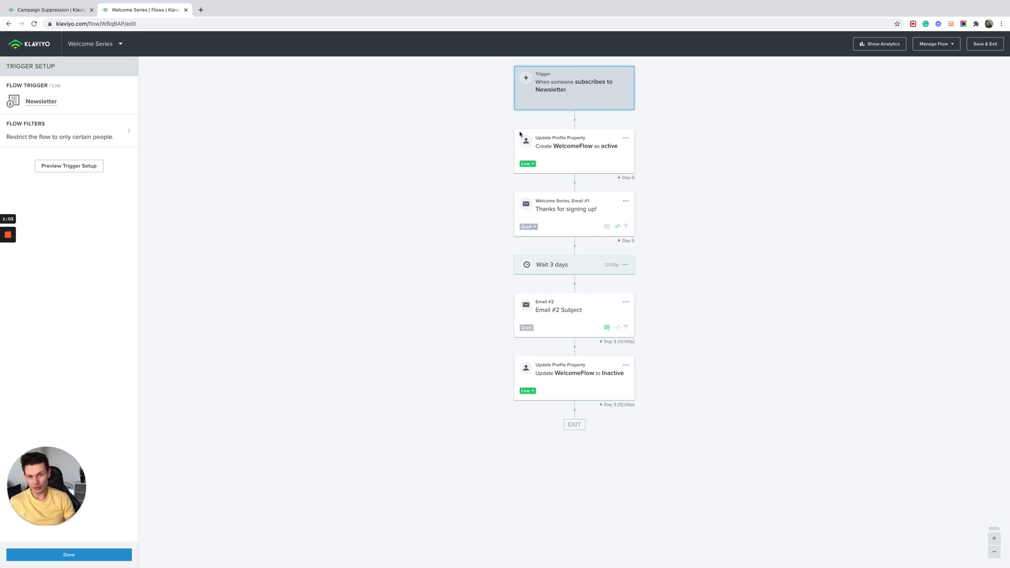
- View the first Update Profile Property step creating text property WelcomeFlow as active
left_click(573, 150)
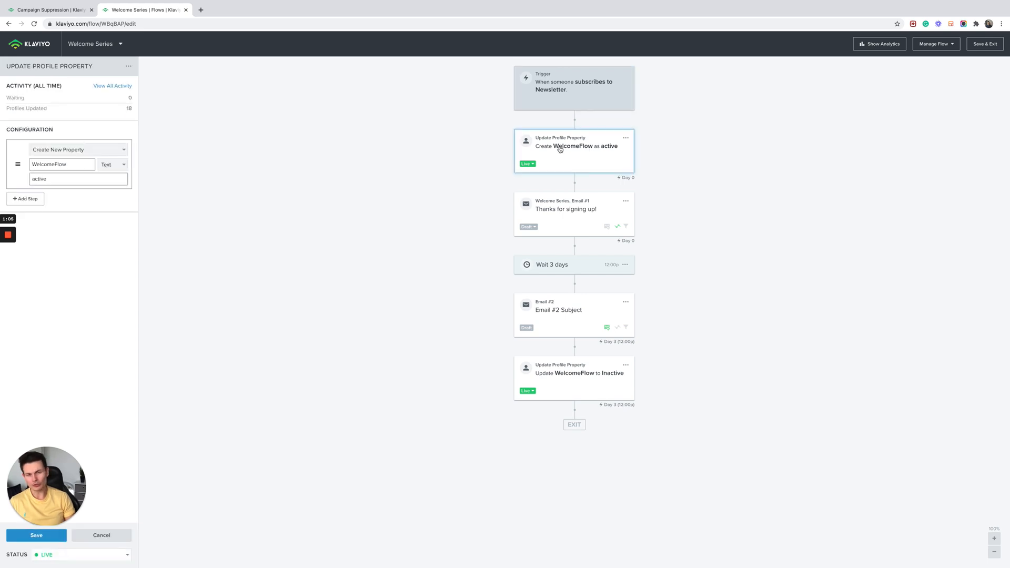
mouse_move(404, 154)
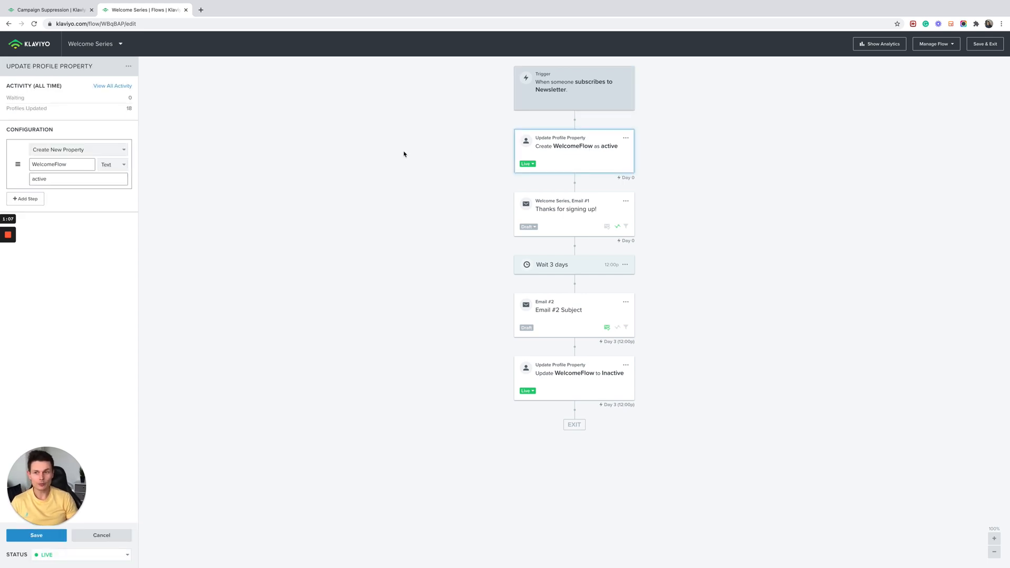
mouse_move(139, 161)
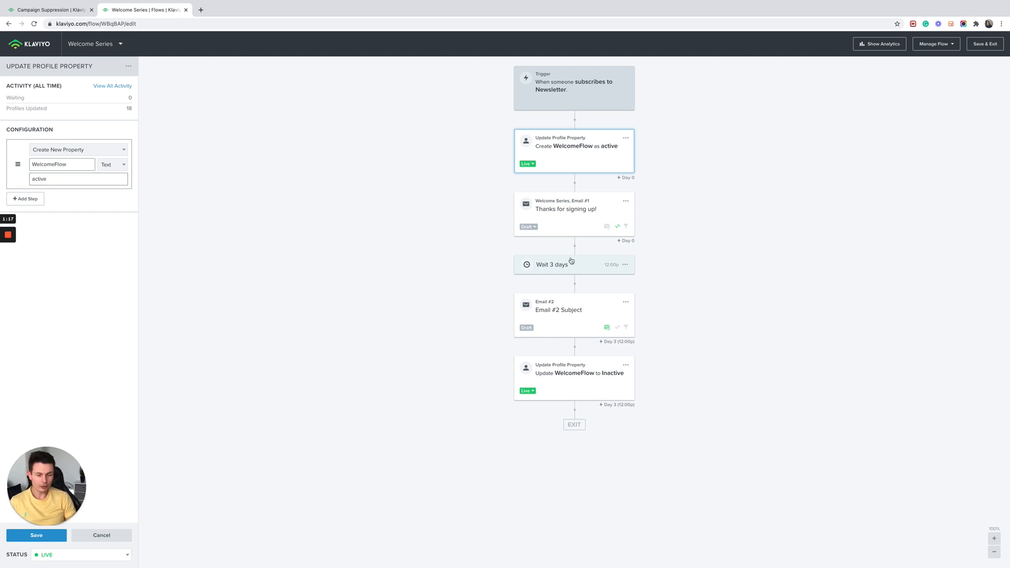
mouse_move(593, 389)
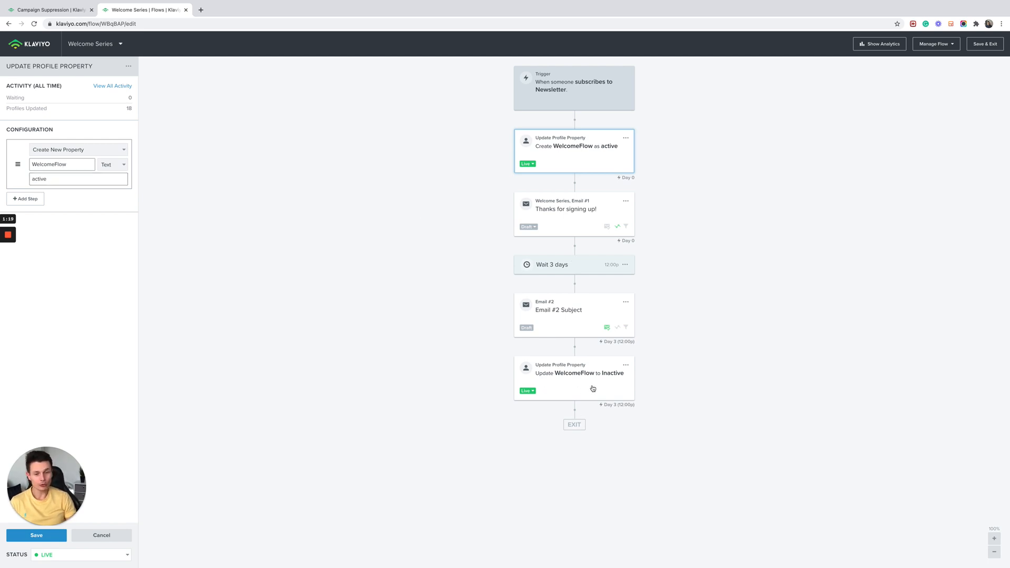
- View the final step updating the existing WelcomeFlow property to Inactive
left_click(573, 374)
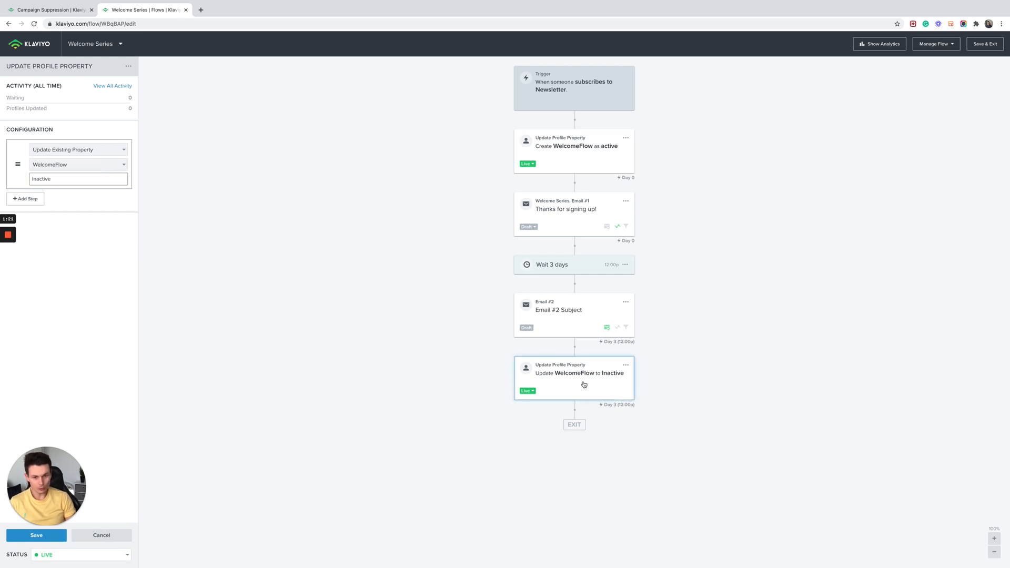
mouse_move(614, 382)
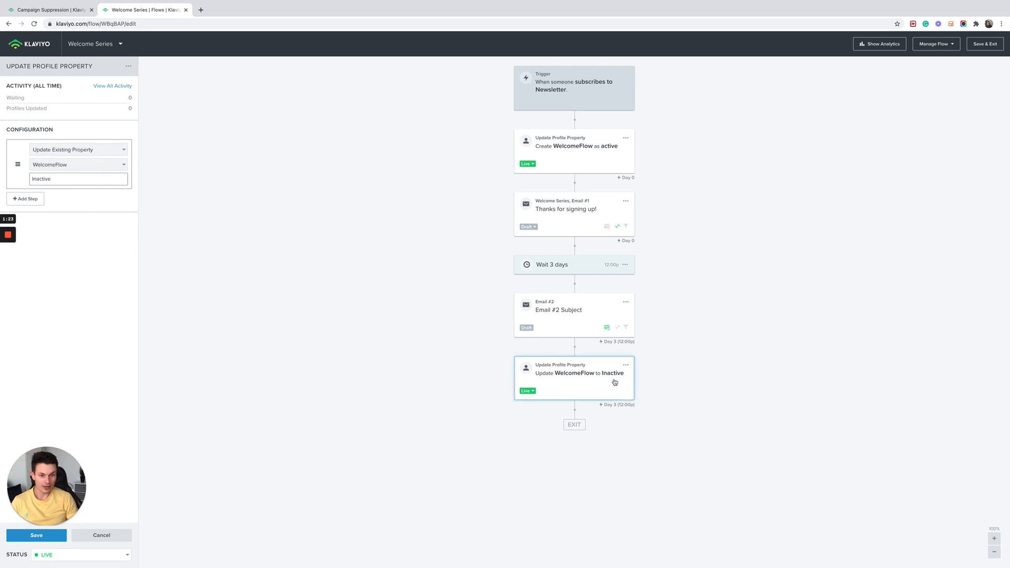
mouse_move(399, 359)
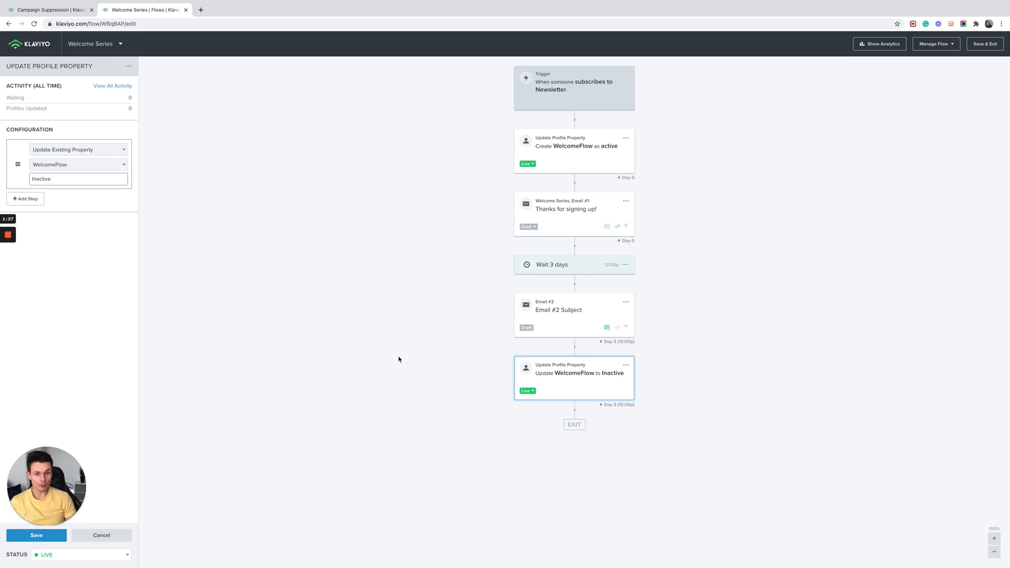
mouse_move(172, 134)
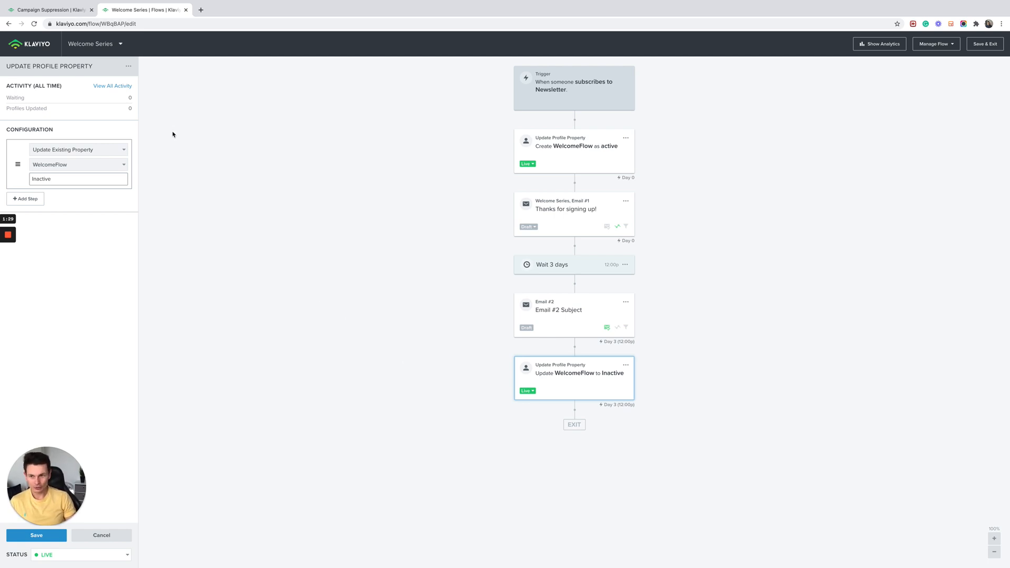
left_click(48, 10)
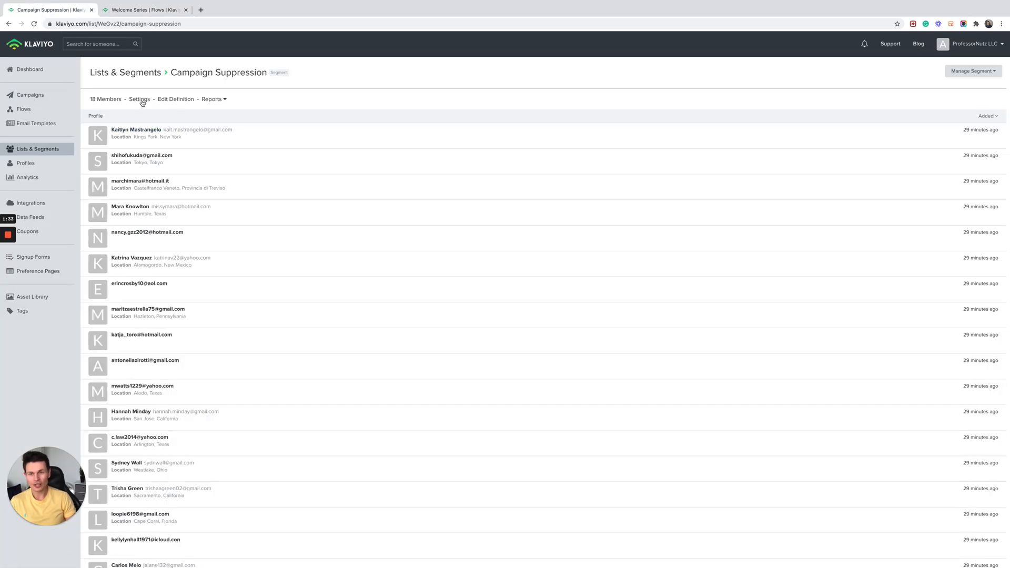
mouse_move(229, 75)
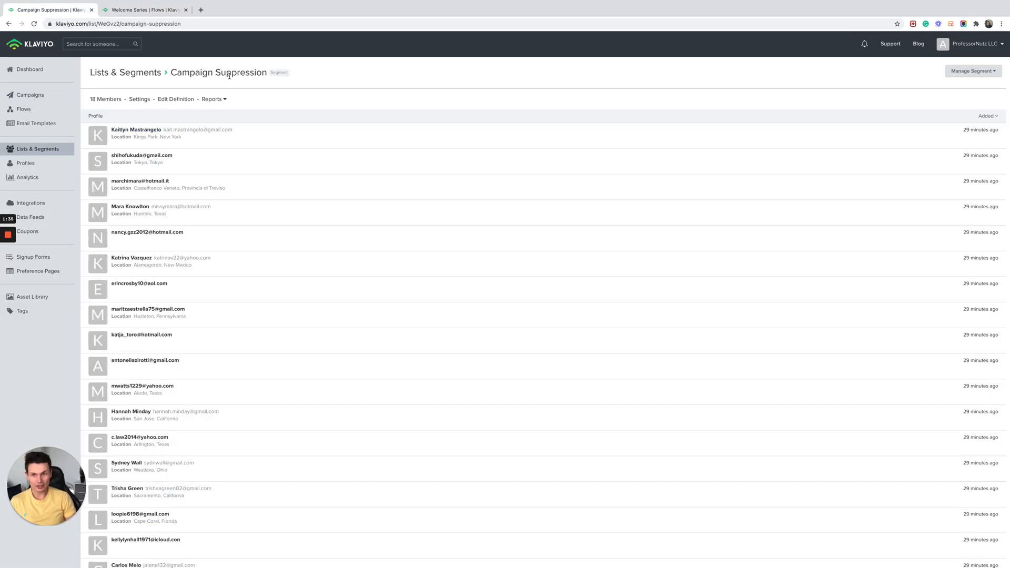
mouse_move(273, 78)
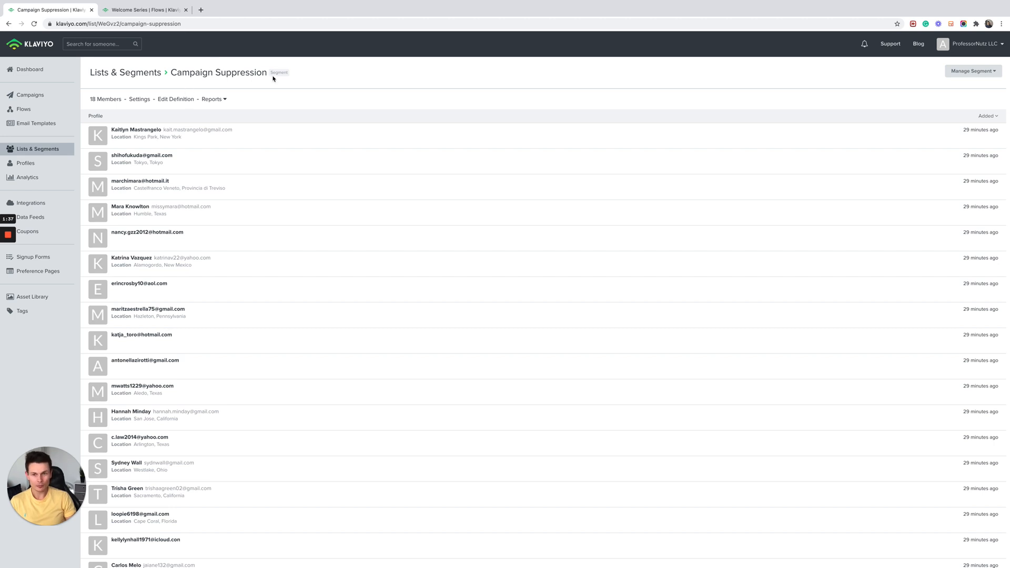
double_click(219, 72)
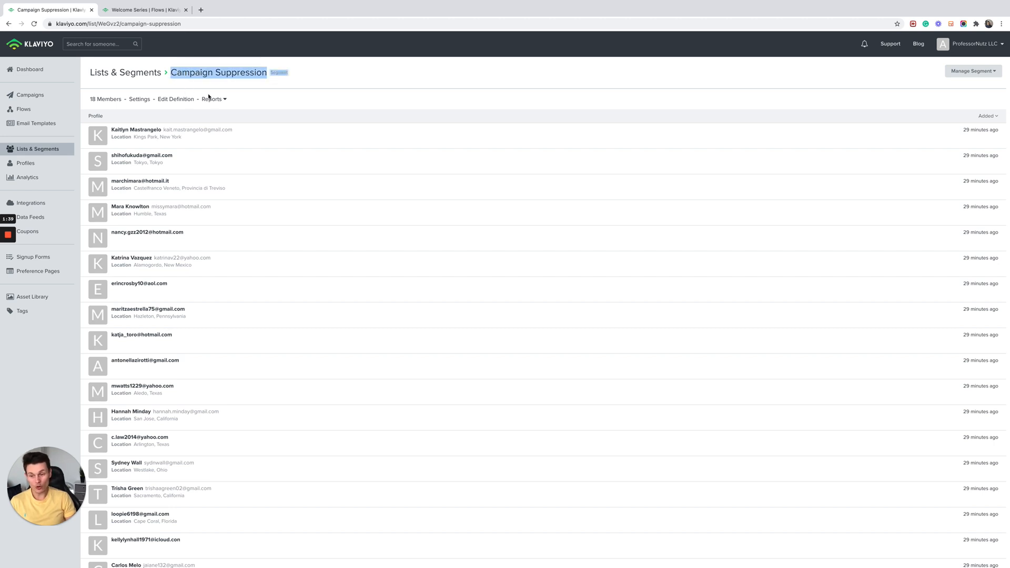
mouse_move(175, 99)
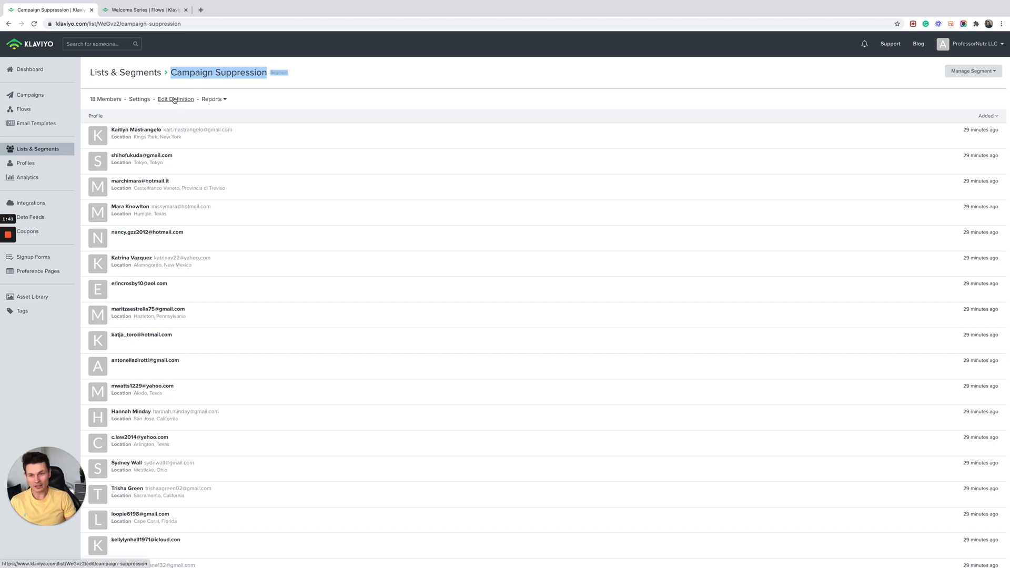
- Open the Campaign Suppression segment definition showing WelcomeFlow equals active
left_click(175, 99)
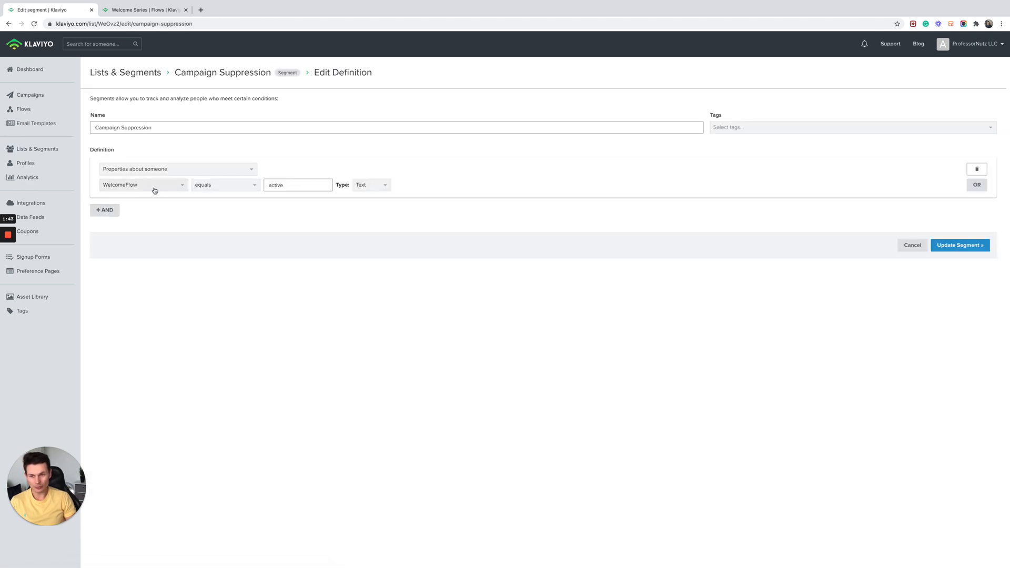
mouse_move(172, 195)
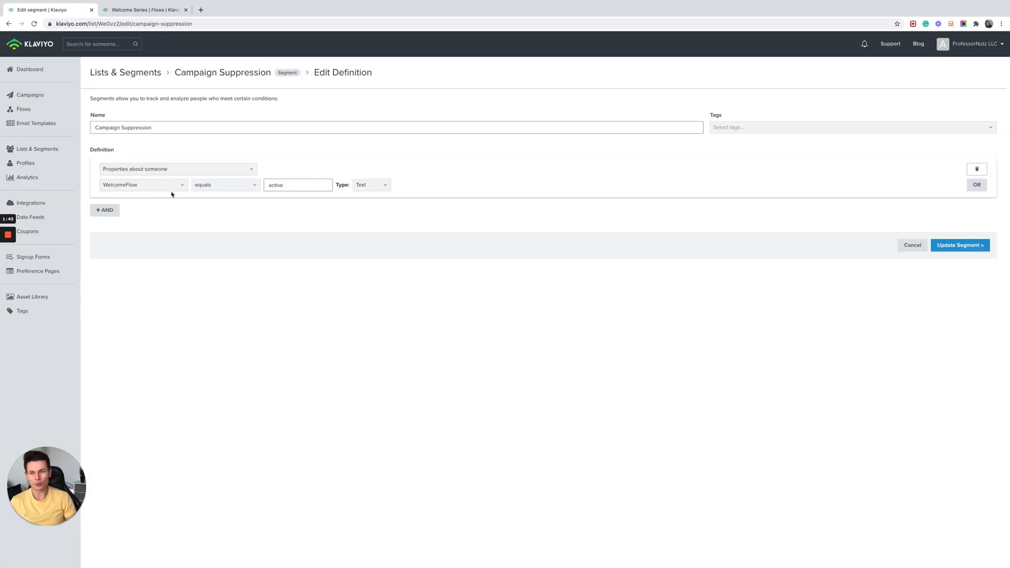
left_click(297, 185)
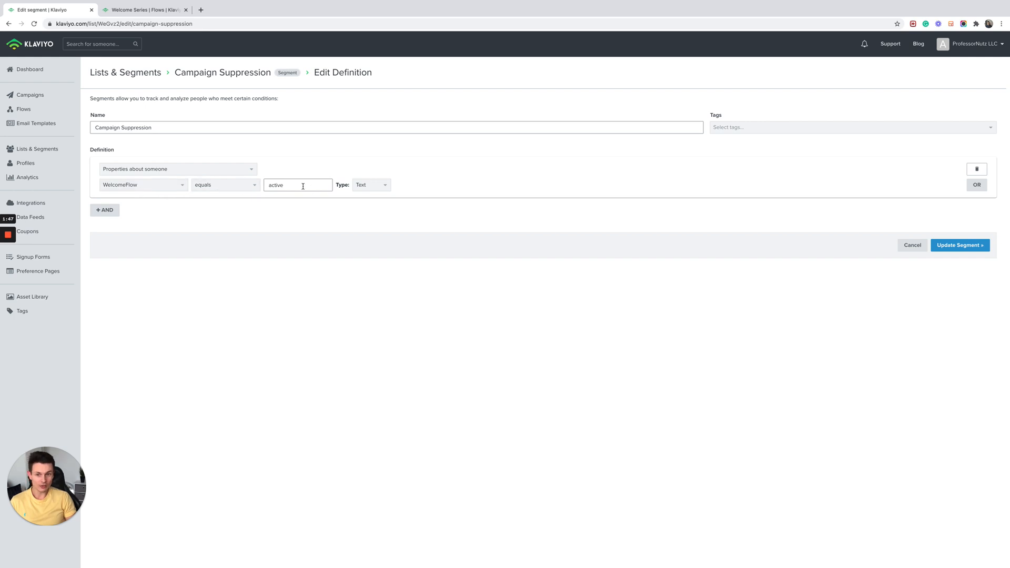
mouse_move(145, 10)
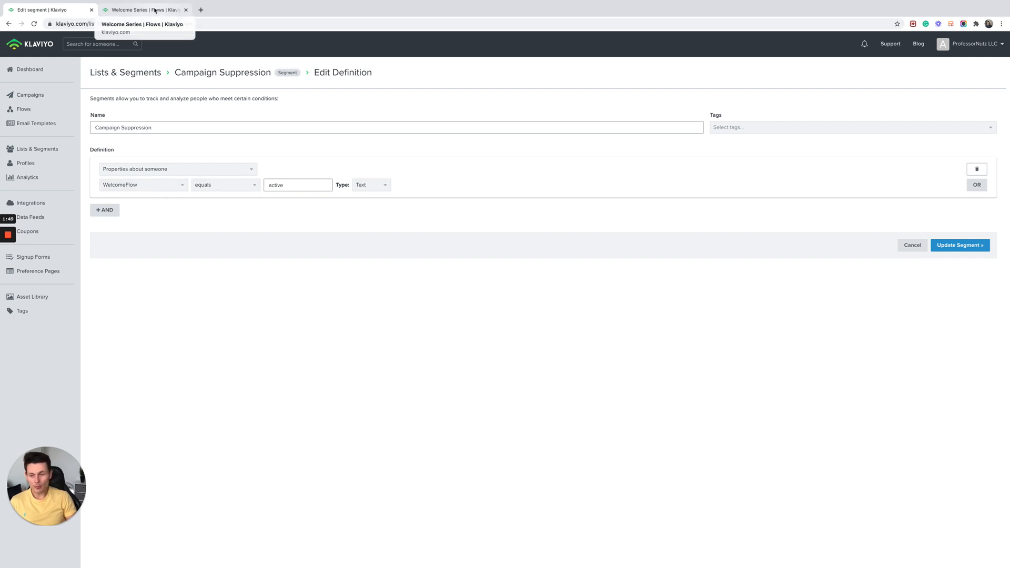
mouse_move(269, 165)
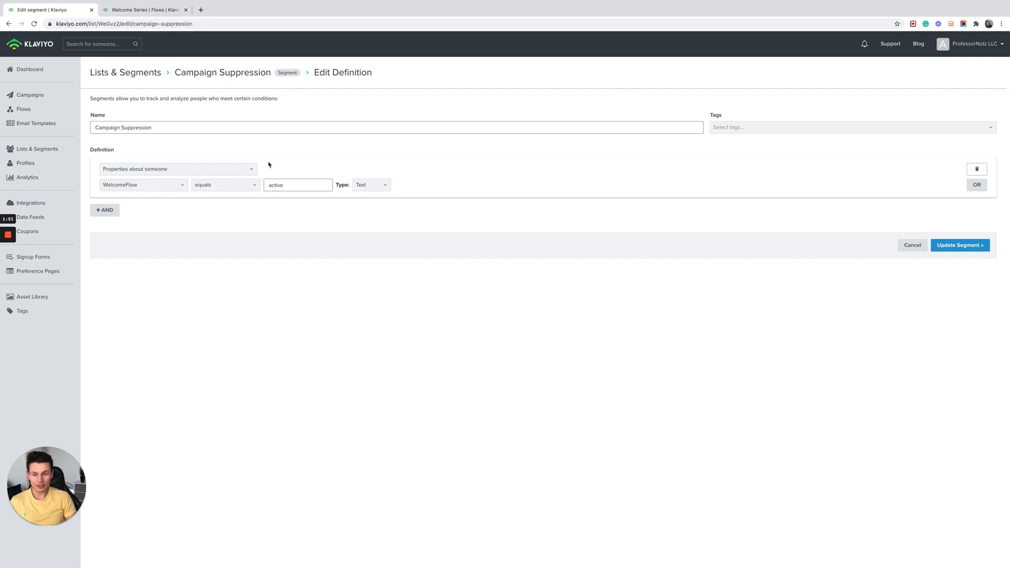
mouse_move(364, 130)
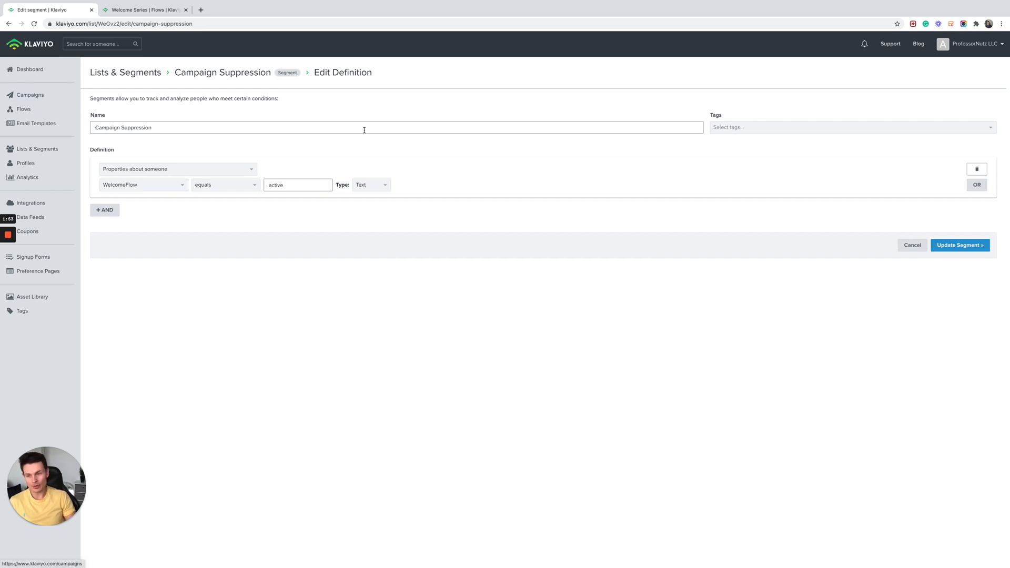
mouse_move(295, 147)
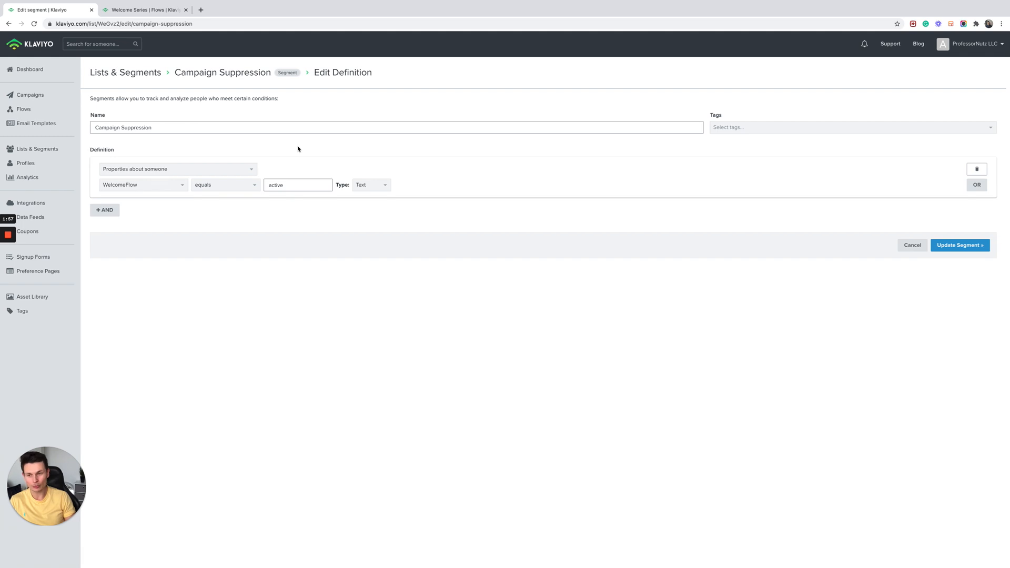
- Return to the Welcome Series flow and view the step creating WelcomeFlow as active
left_click(144, 10)
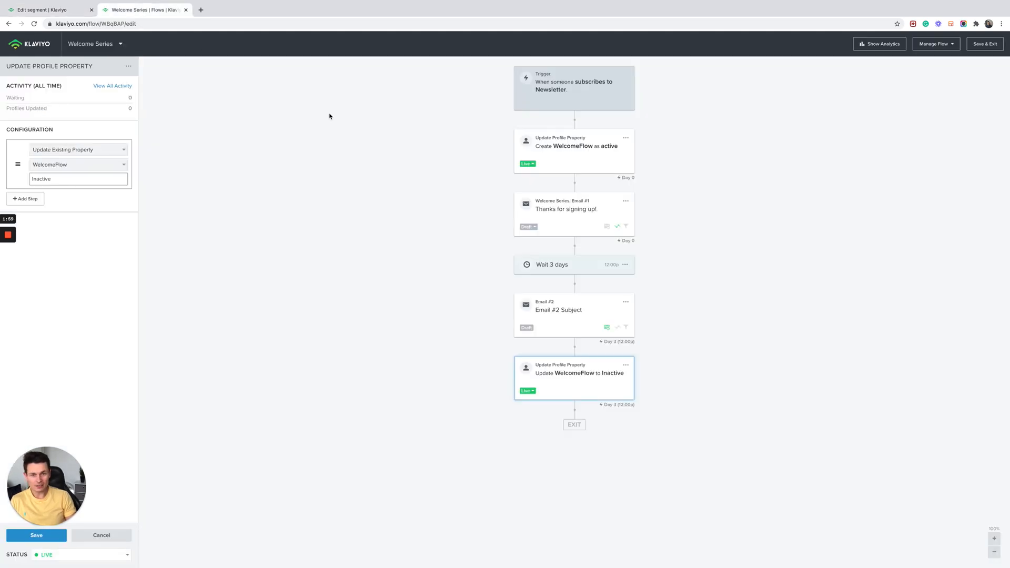
mouse_move(392, 164)
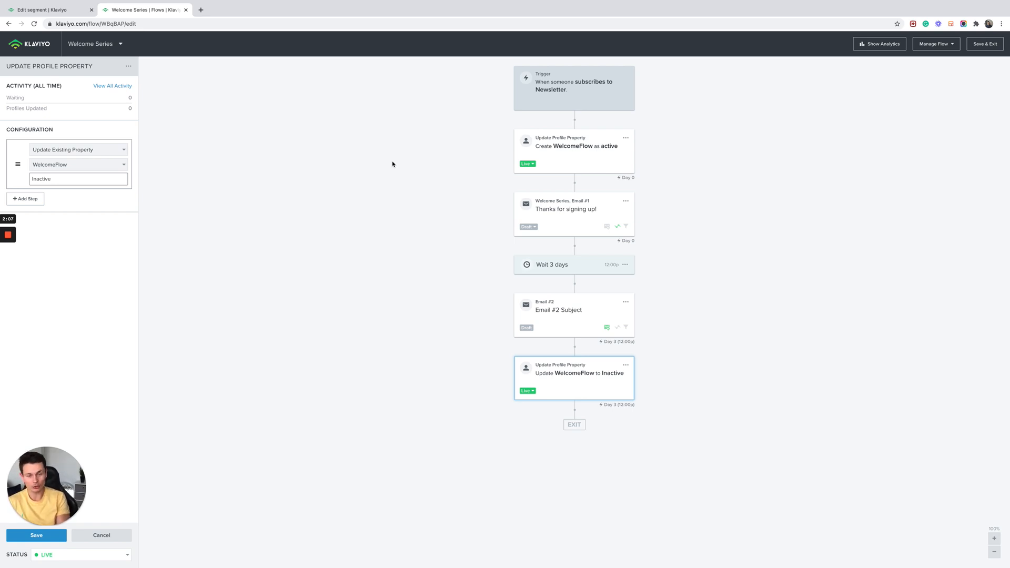
mouse_move(433, 154)
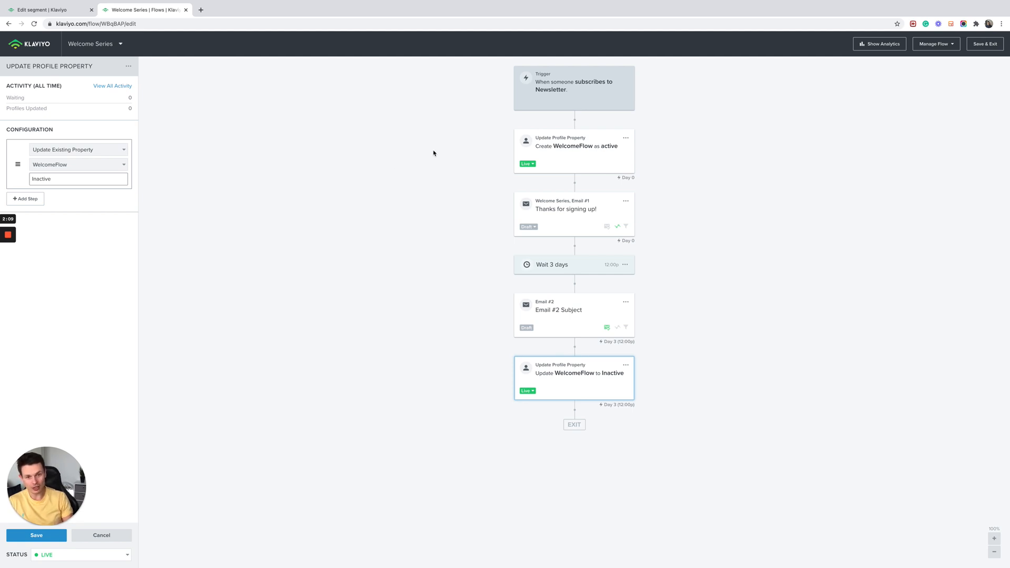
left_click(573, 146)
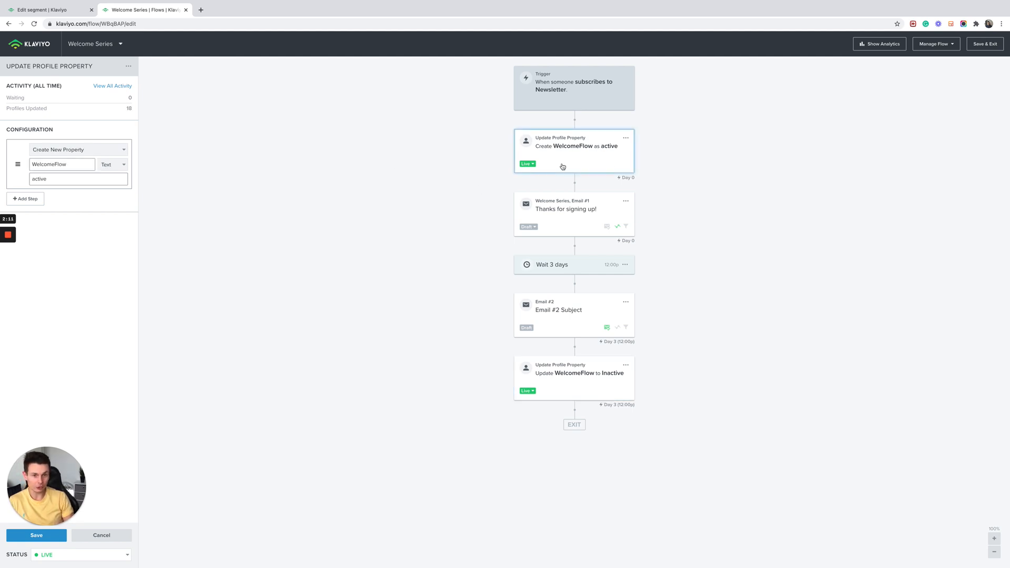
mouse_move(449, 178)
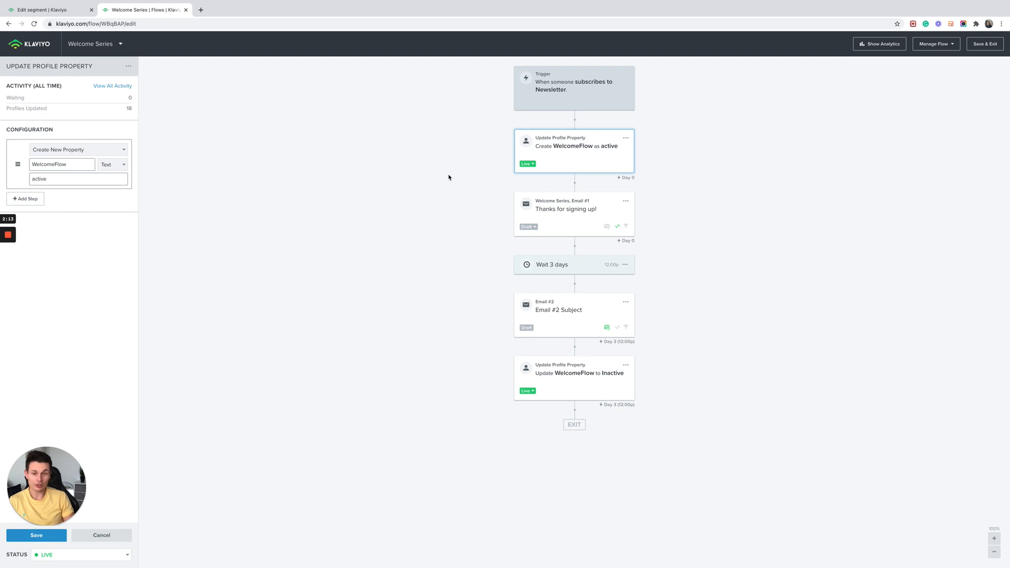
mouse_move(456, 175)
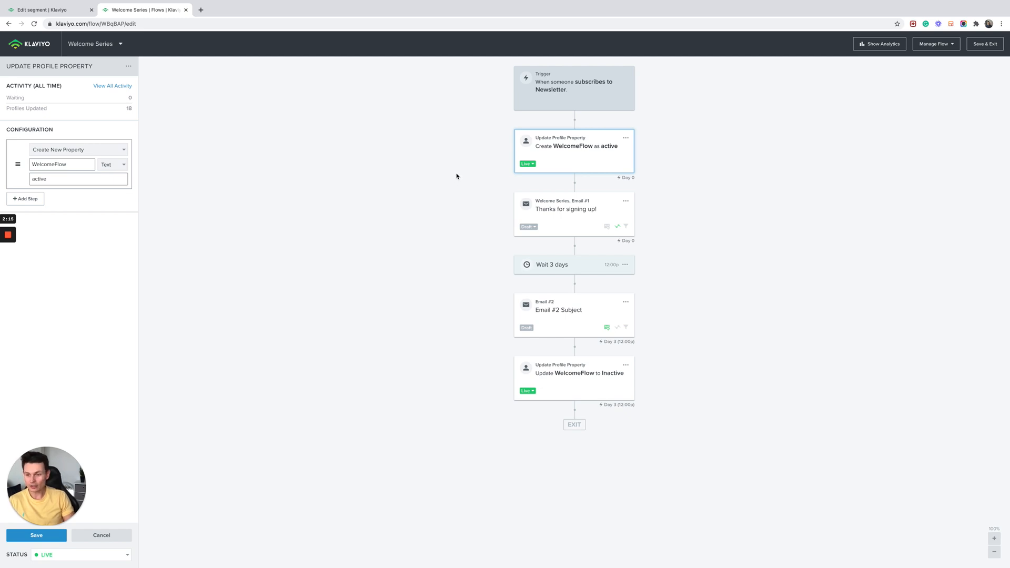
mouse_move(9, 234)
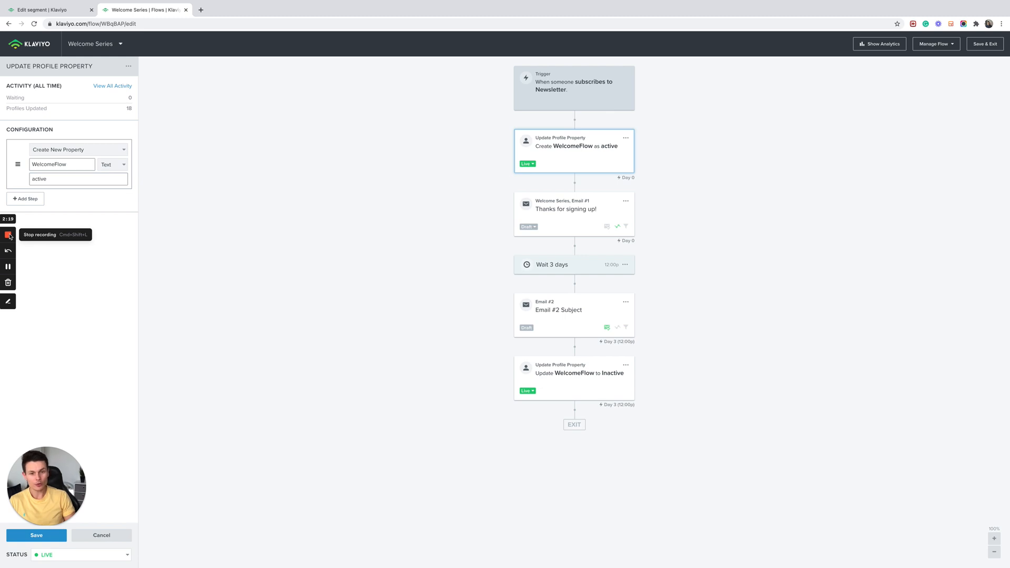
mouse_move(17, 241)
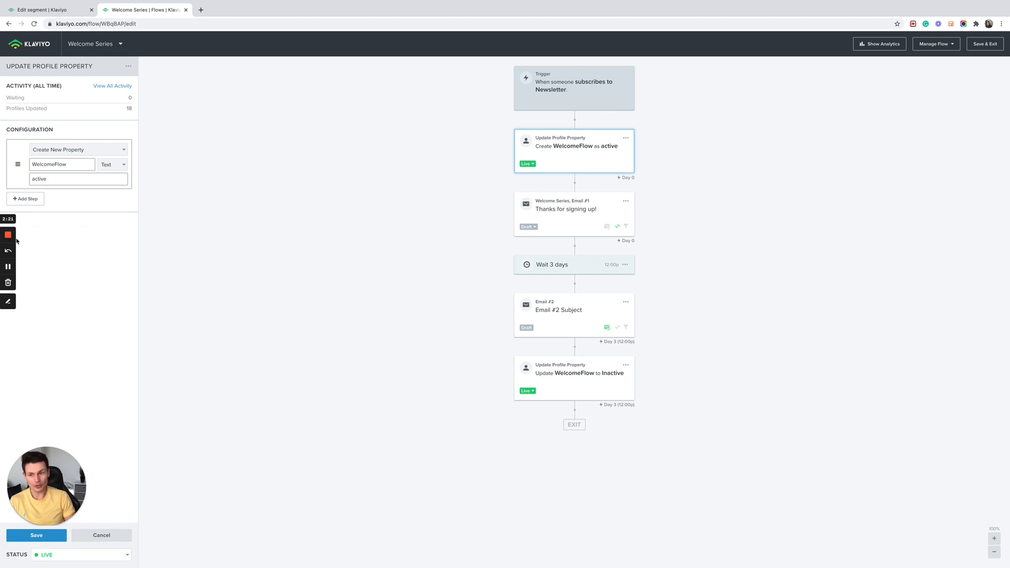